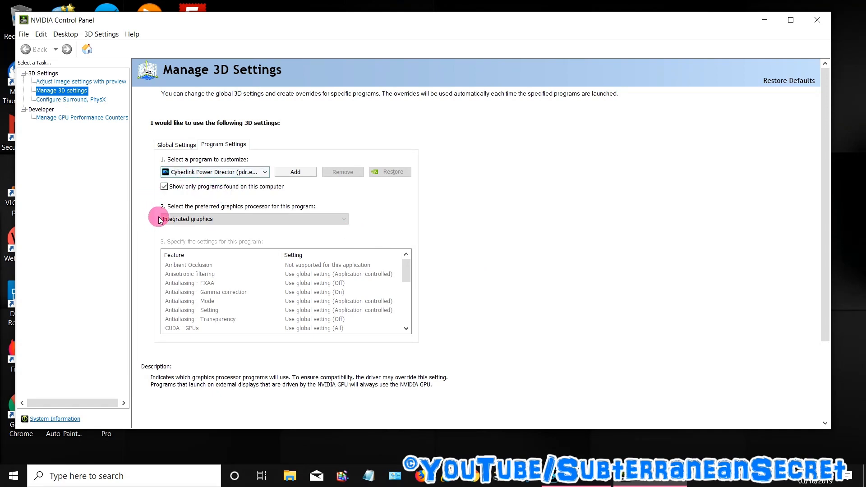
mouse_move(253, 217)
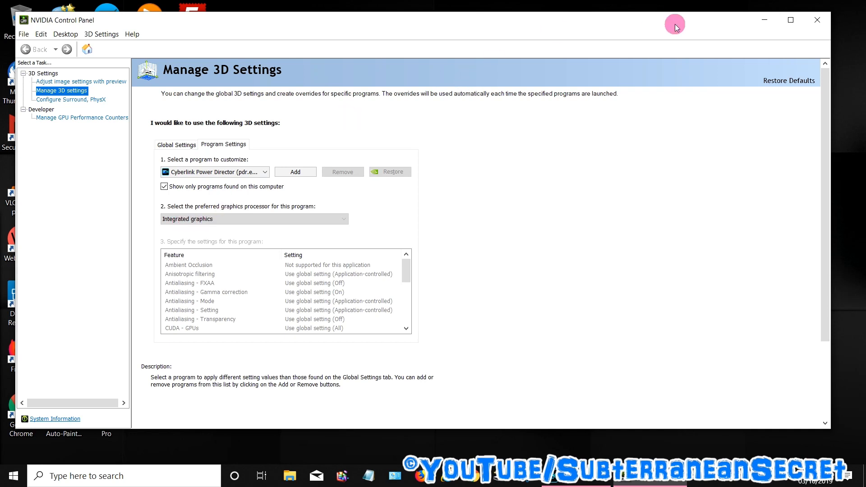
mouse_move(818, 20)
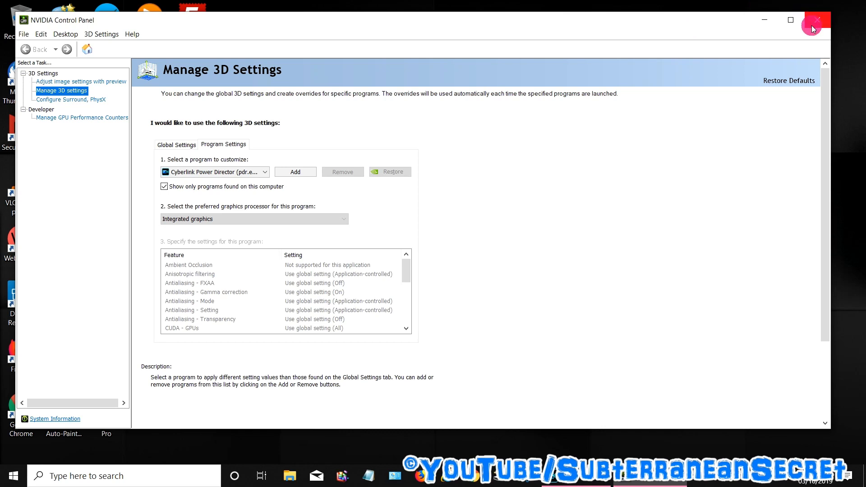
Step: Close the NVIDIA Control Panel and open the PowerDirector 17 shortcut's Properties
left_click(817, 20)
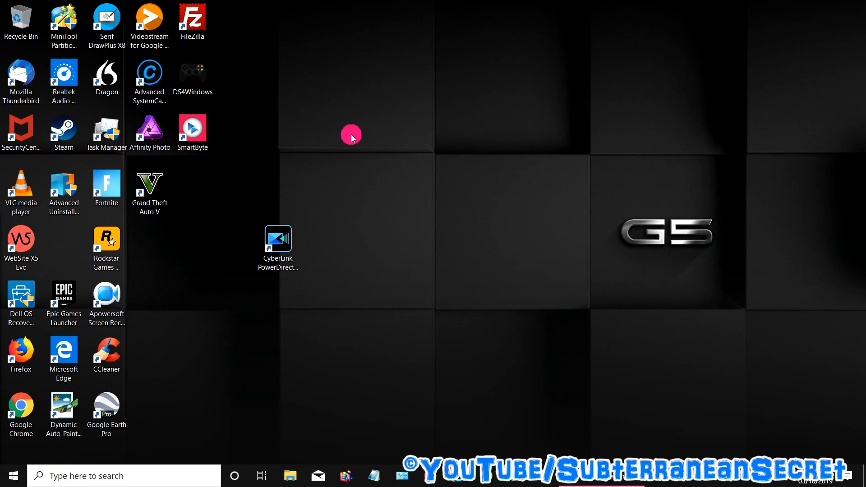
mouse_move(256, 224)
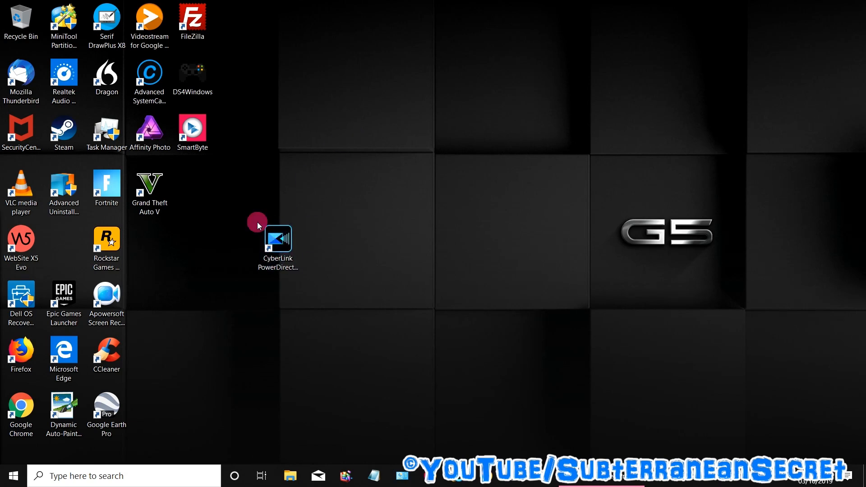
left_click(277, 243)
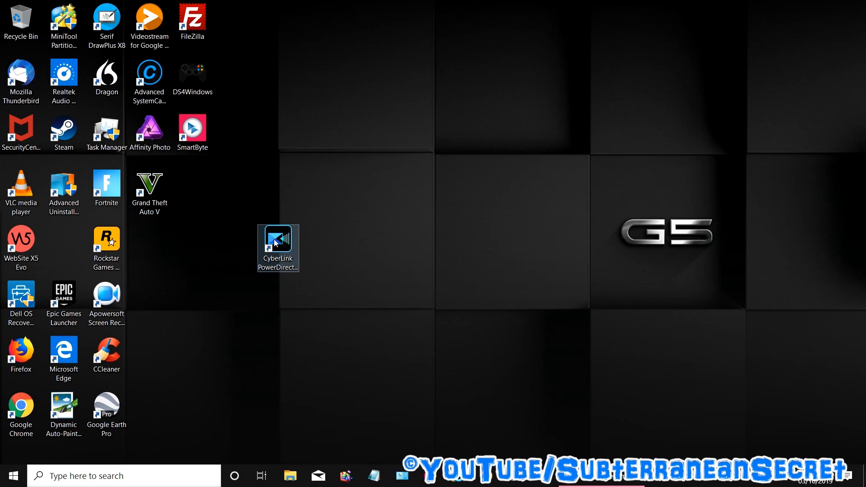
right_click(278, 249)
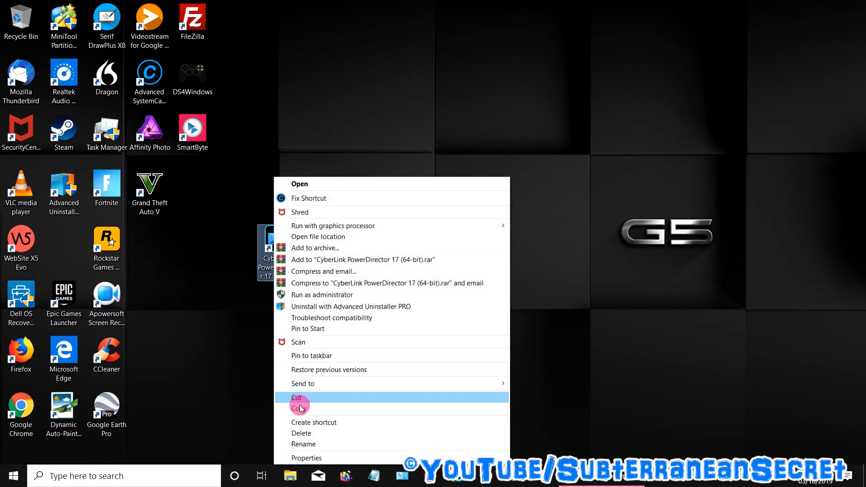
left_click(306, 457)
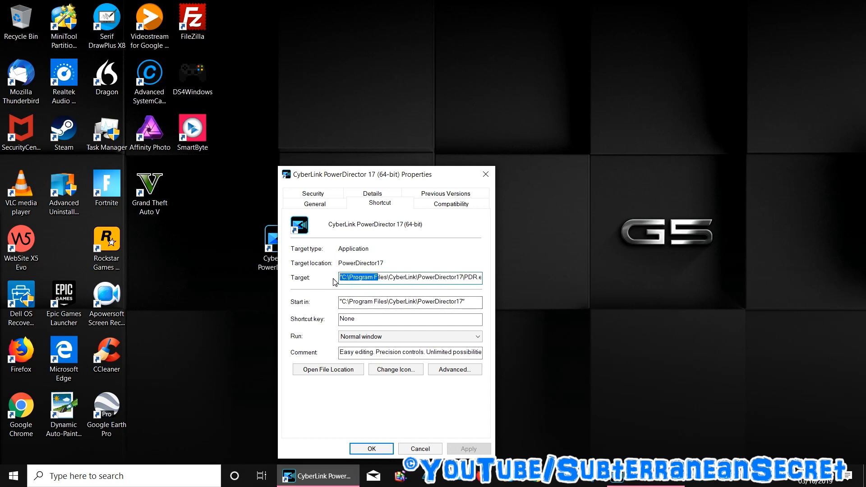
Step: Inspect the shortcut's PDR.exe target path and move the Properties dialog aside
left_click(363, 278)
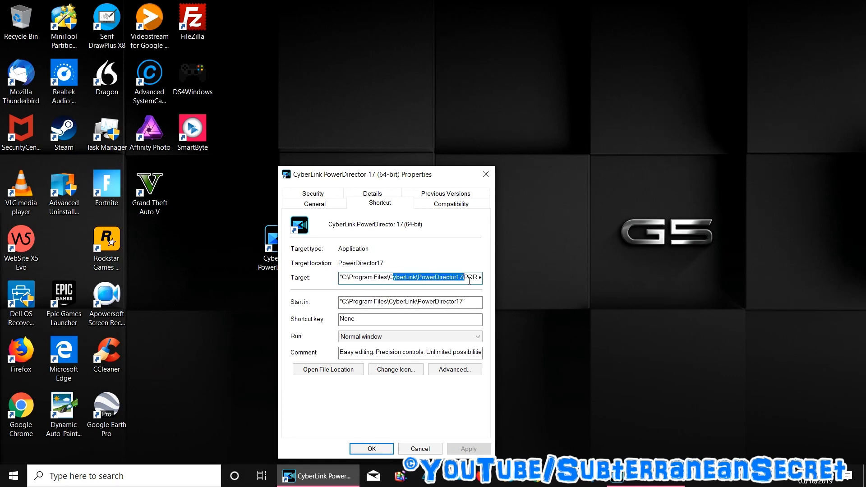
left_click(456, 278)
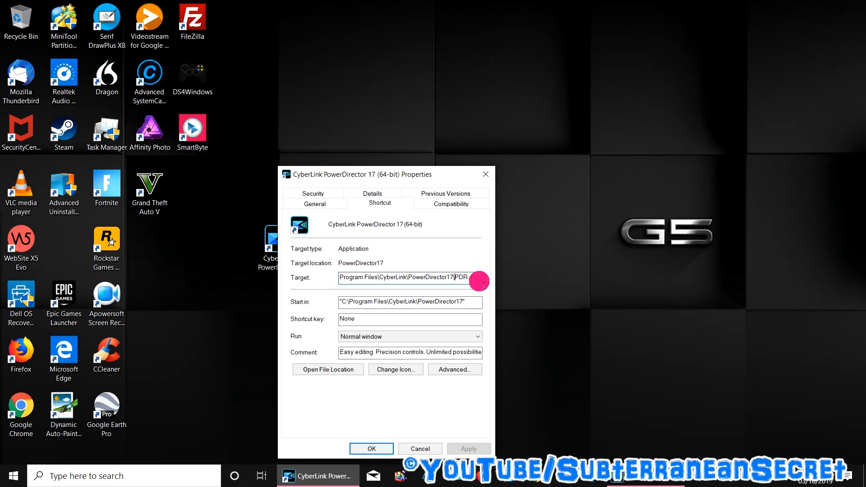
left_click_drag(359, 174, 525, 90)
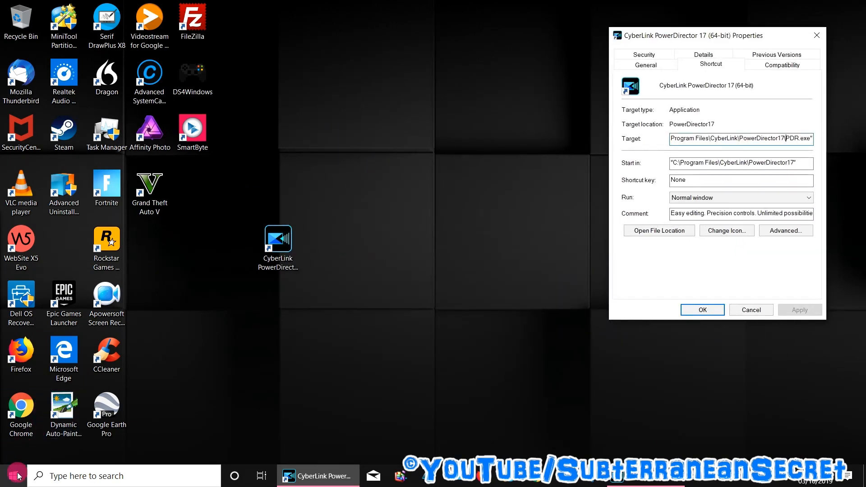
Step: Go to Settings > System > Display > Graphics settings and browse for a classic app
left_click(8, 475)
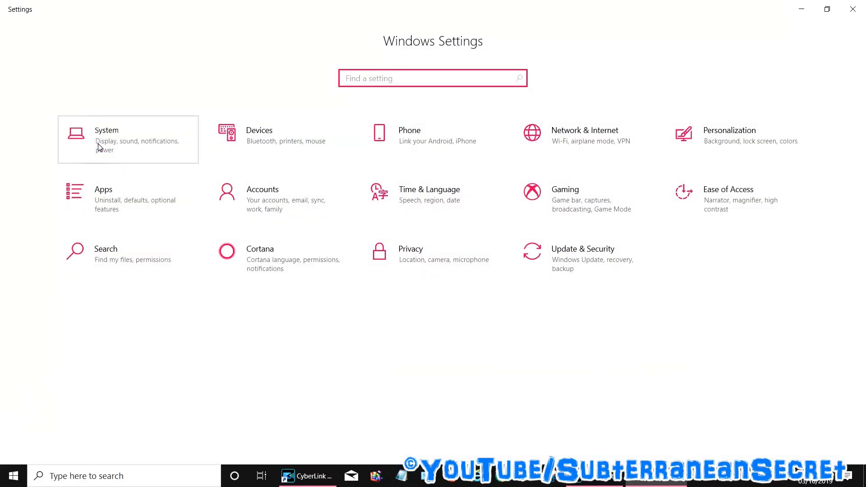
left_click(128, 139)
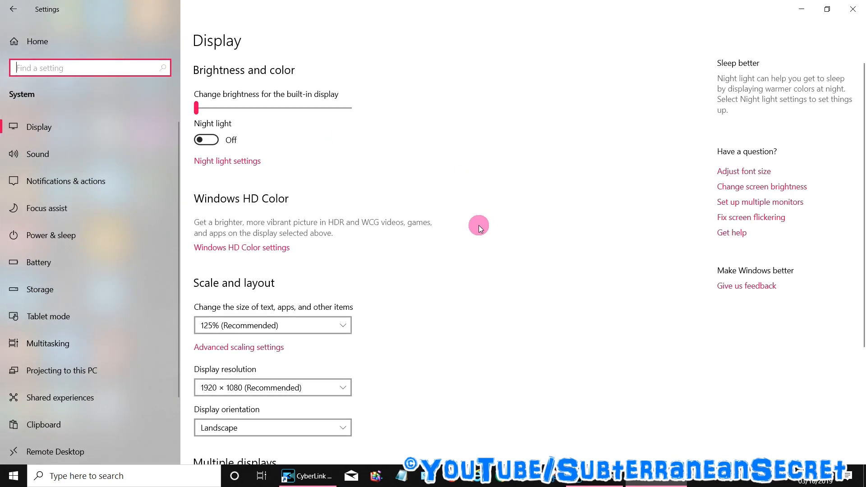
scroll("down", 3)
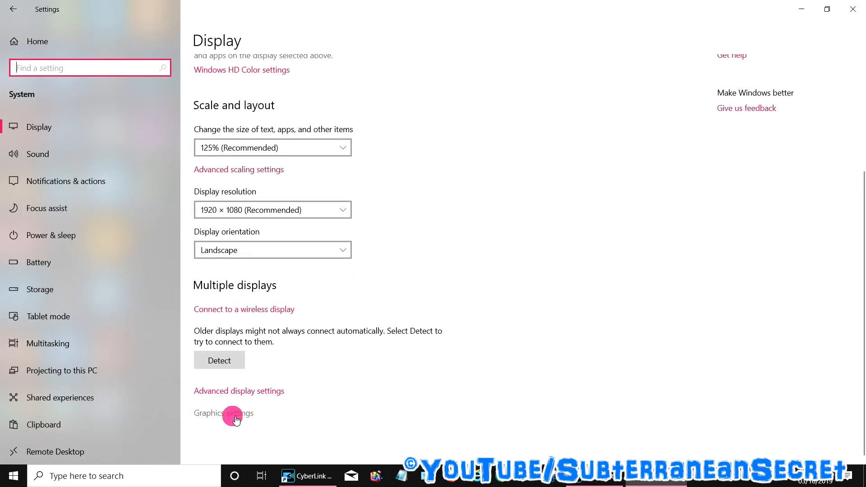
left_click(223, 413)
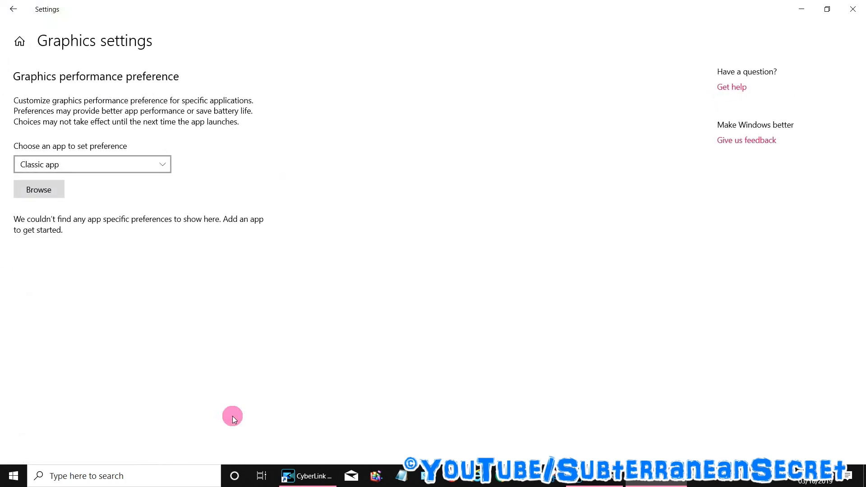
mouse_move(179, 246)
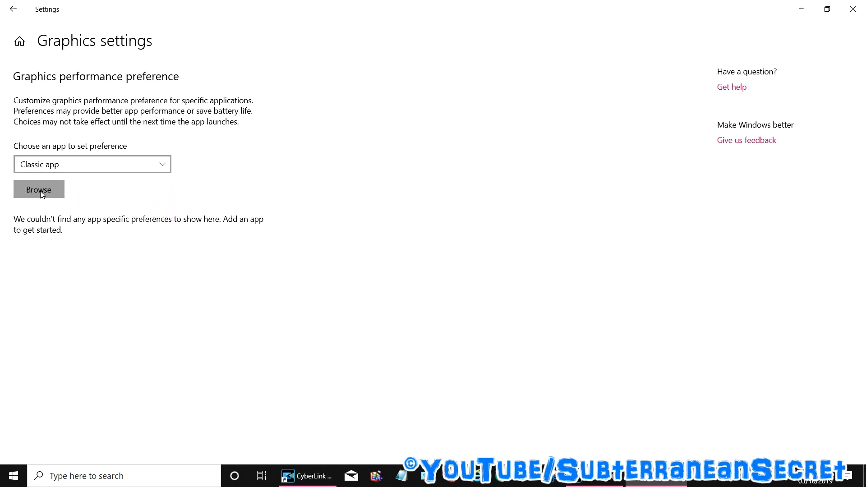
left_click(39, 190)
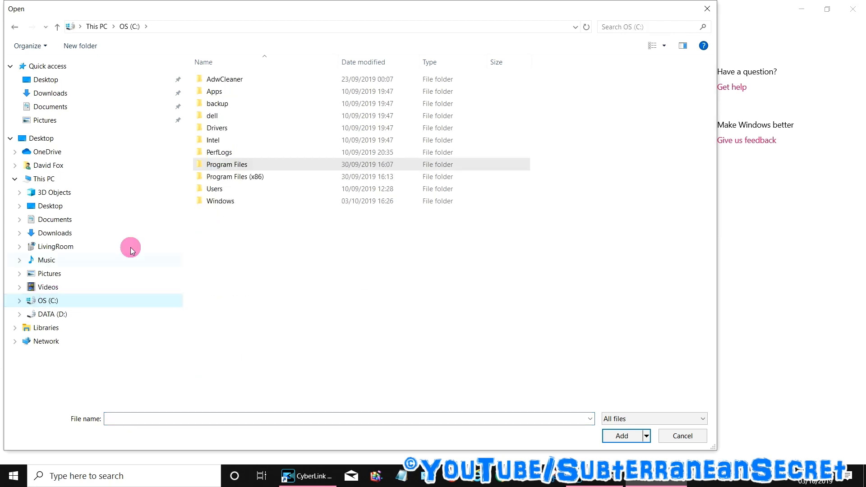
Step: Browse to C:\Program Files\CyberLink\PowerDirector17 to add PDR.exe to the graphics list
left_click(225, 164)
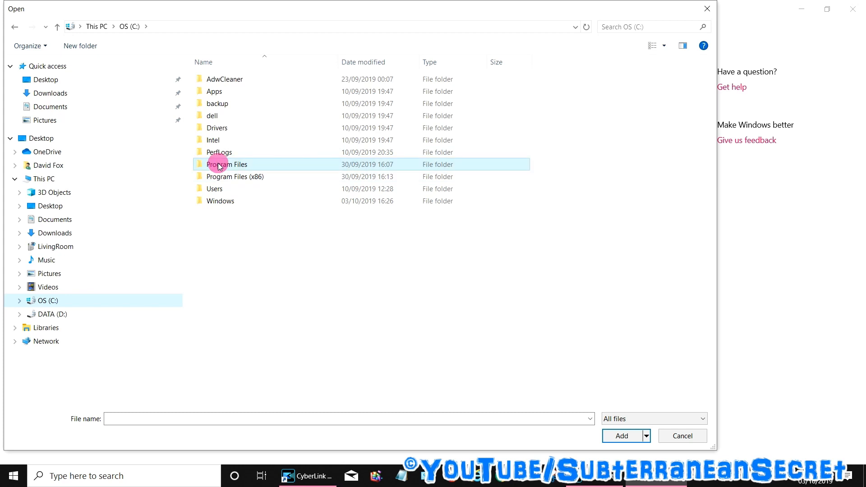
double_click(226, 165)
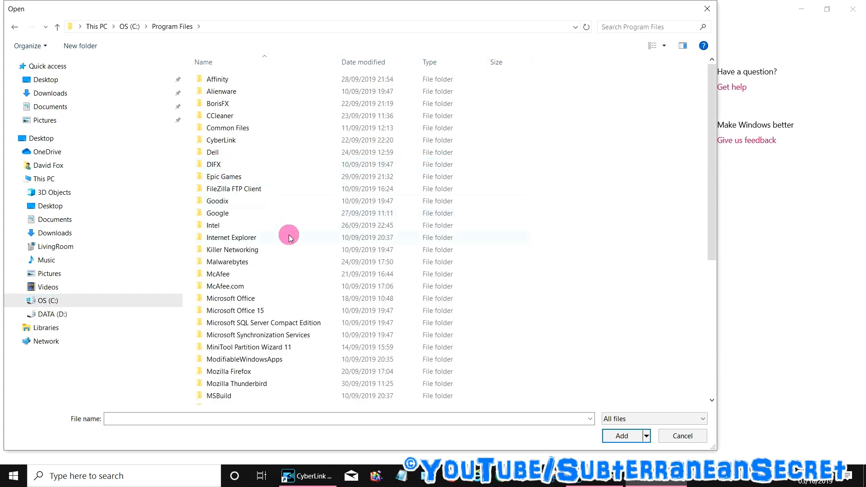
left_click(221, 140)
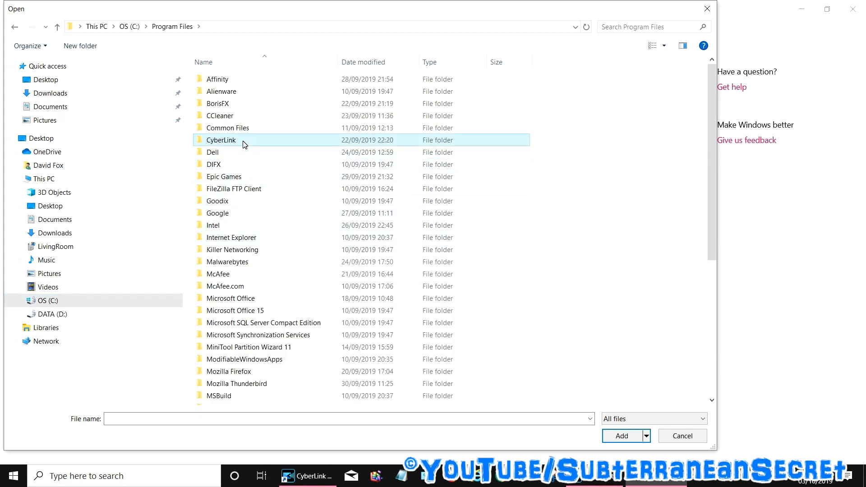
double_click(221, 140)
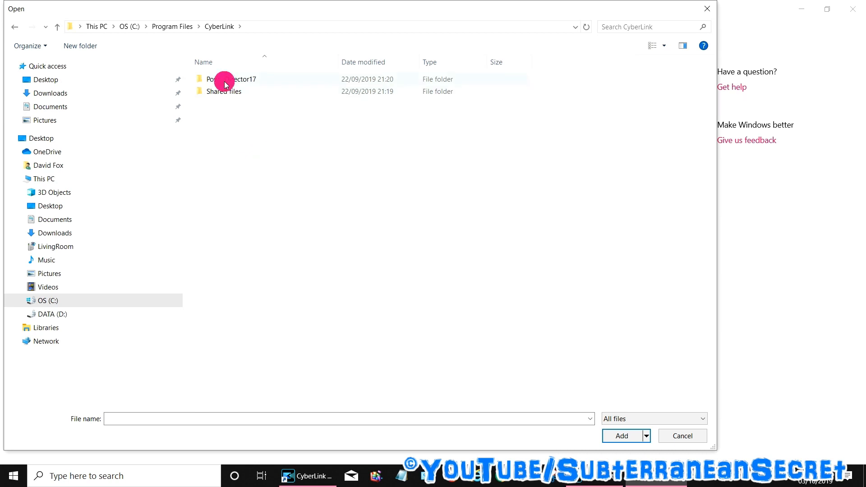
mouse_move(235, 83)
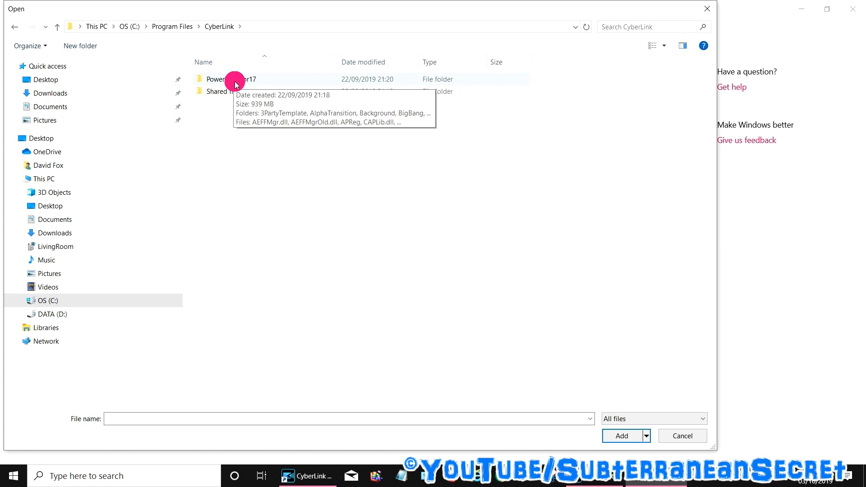
double_click(226, 79)
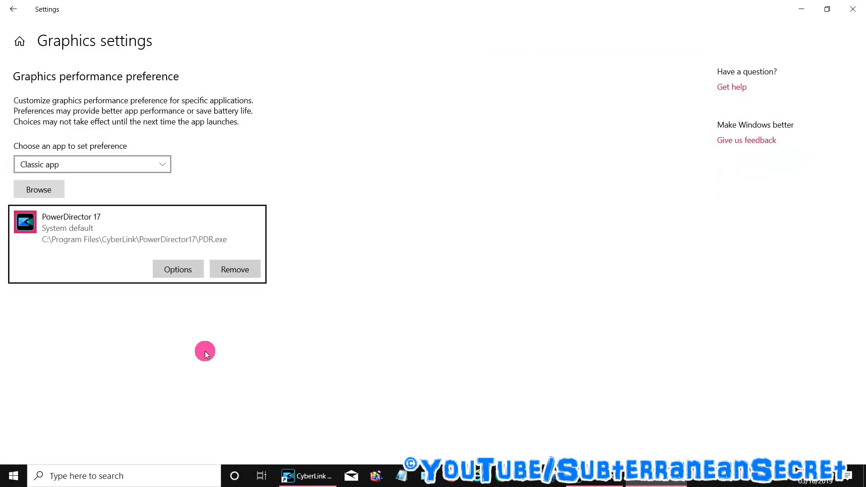
mouse_move(168, 243)
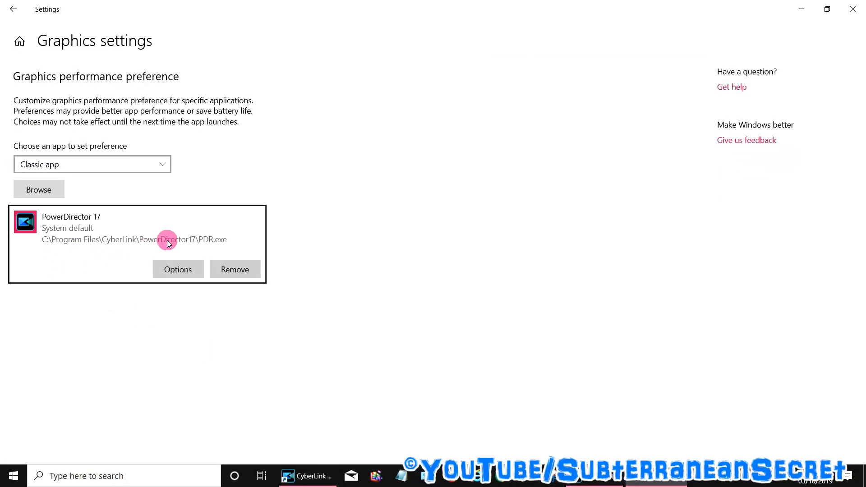
mouse_move(174, 250)
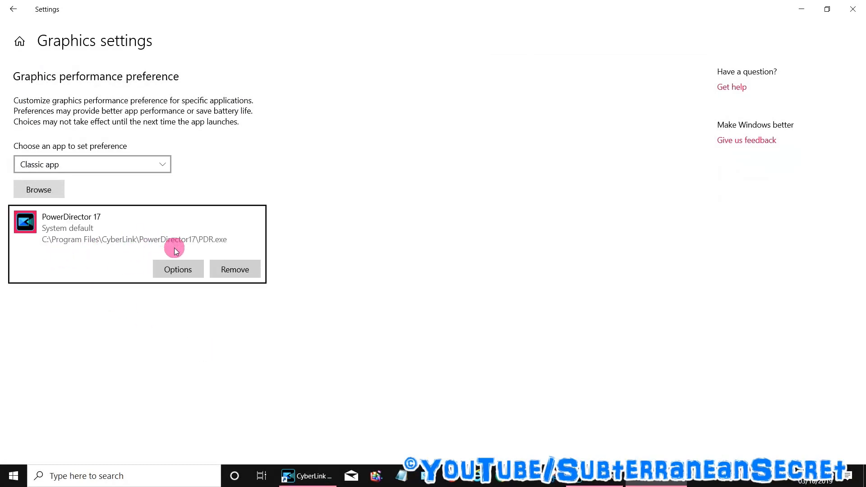
Step: Set PowerDirector 17's graphics option to High performance (GeForce GTX 1660 Ti) and save
left_click(177, 269)
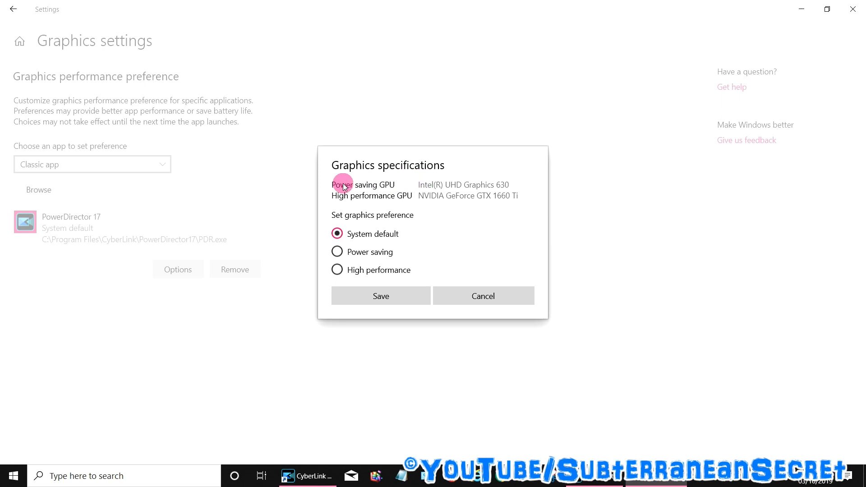
mouse_move(380, 189)
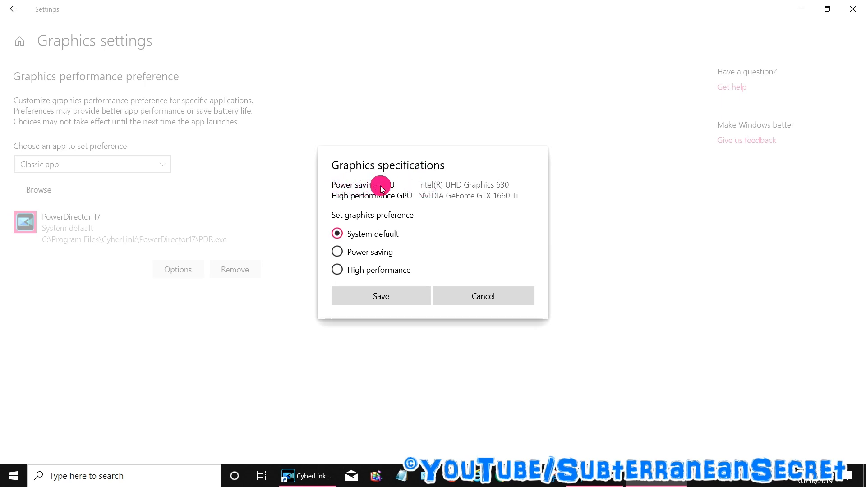
mouse_move(461, 190)
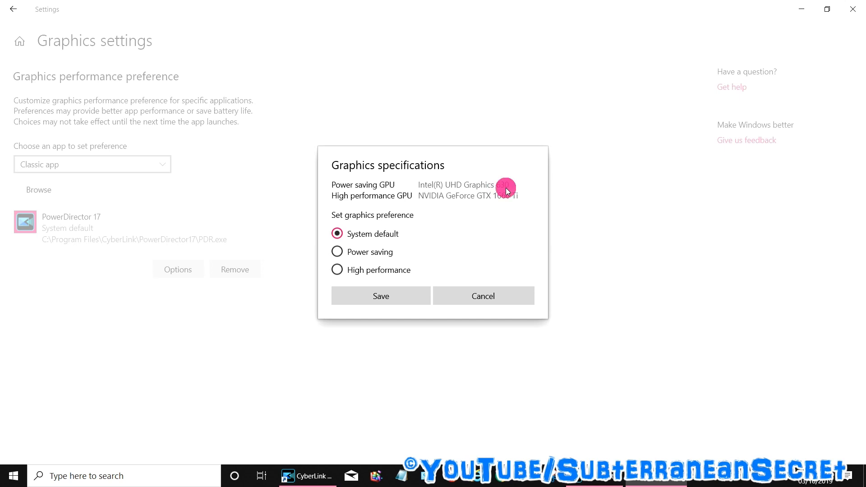
mouse_move(419, 200)
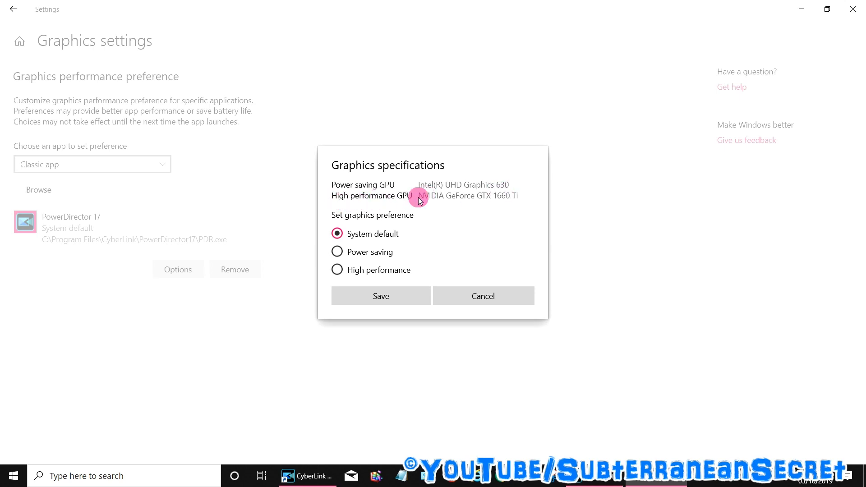
mouse_move(487, 201)
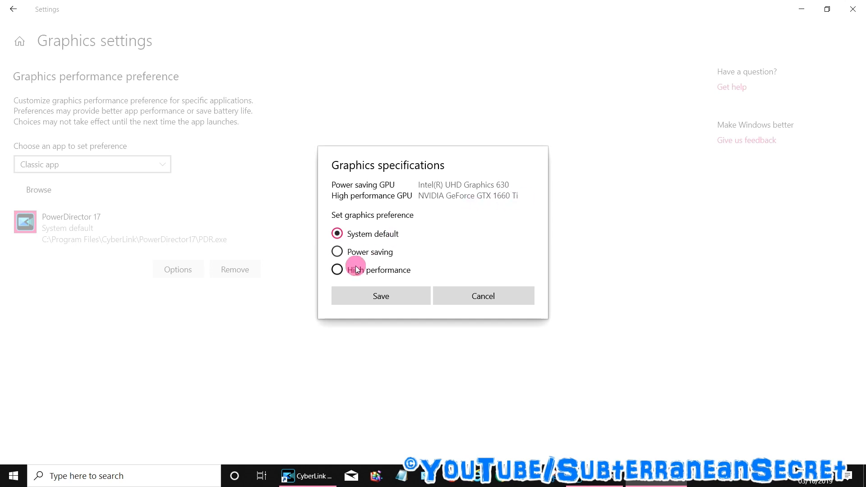
left_click(337, 270)
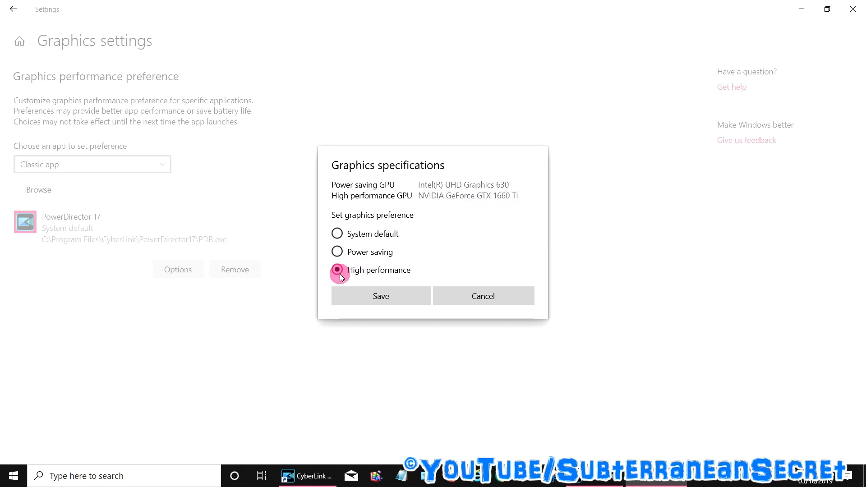
left_click(381, 295)
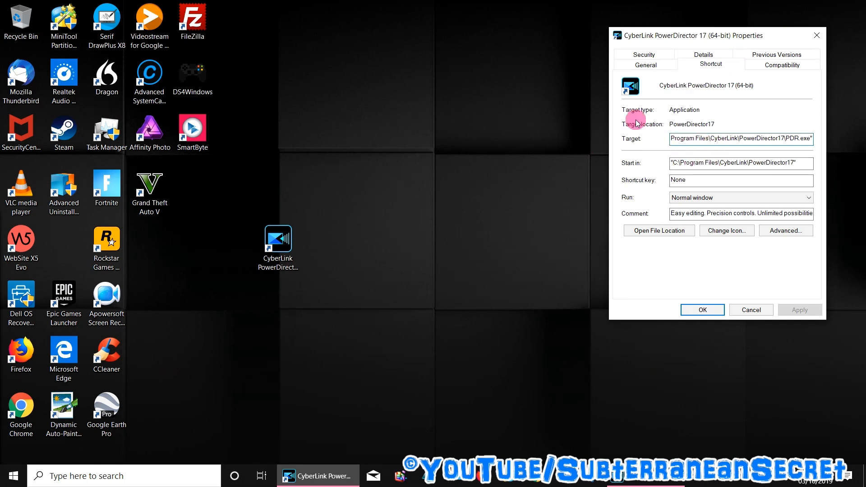
mouse_move(687, 155)
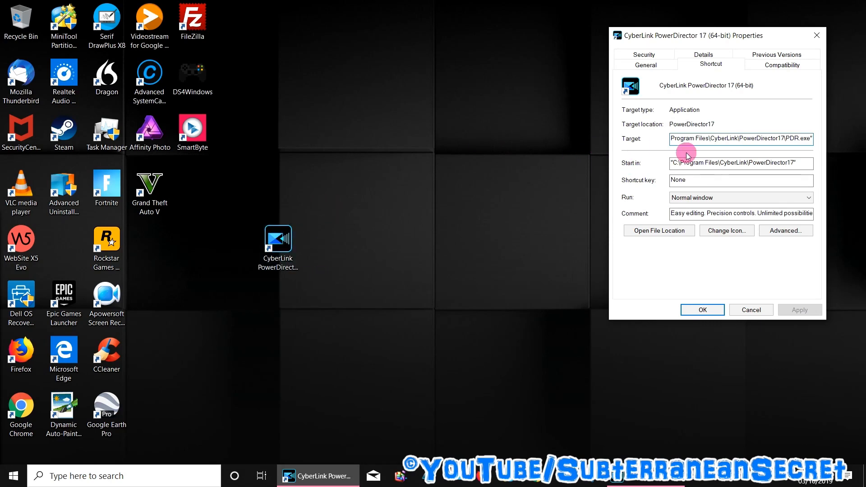
Step: Select the shortcut's full PDR.exe target path, then close the Properties dialog
triple_click(741, 139)
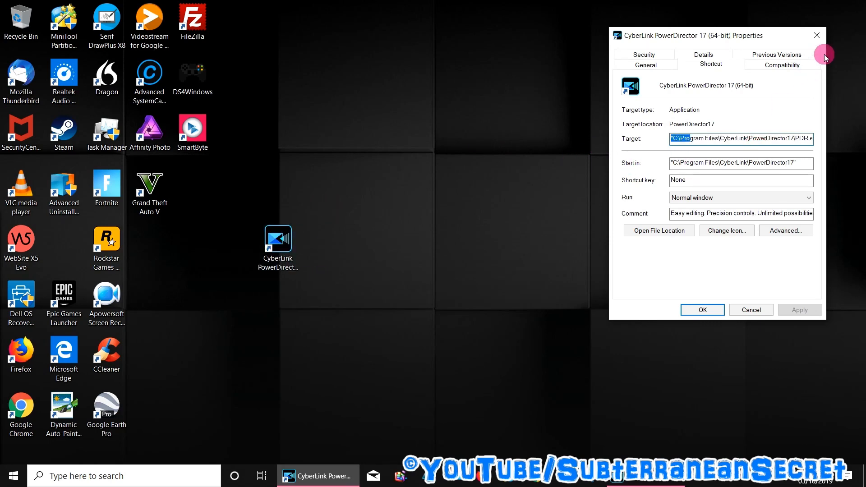
left_click(751, 309)
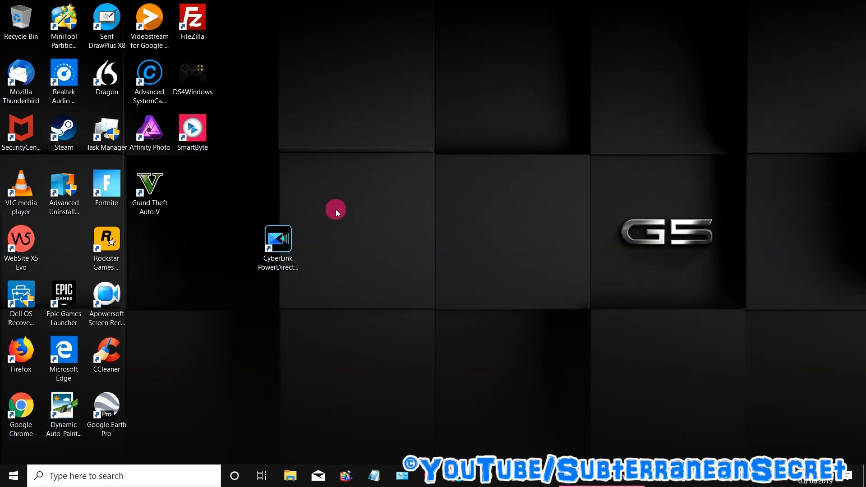
mouse_move(127, 145)
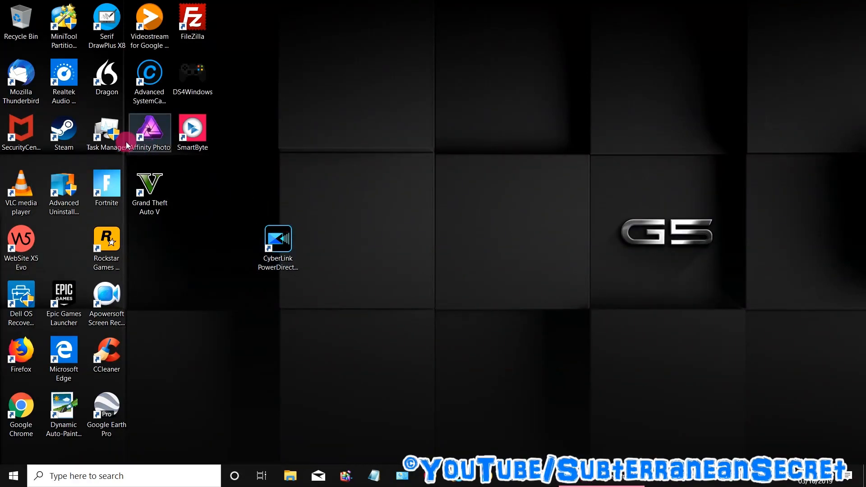
Step: Launch Task Manager, view CPU and GPU usage on the Performance tab, then dismiss it
double_click(106, 130)
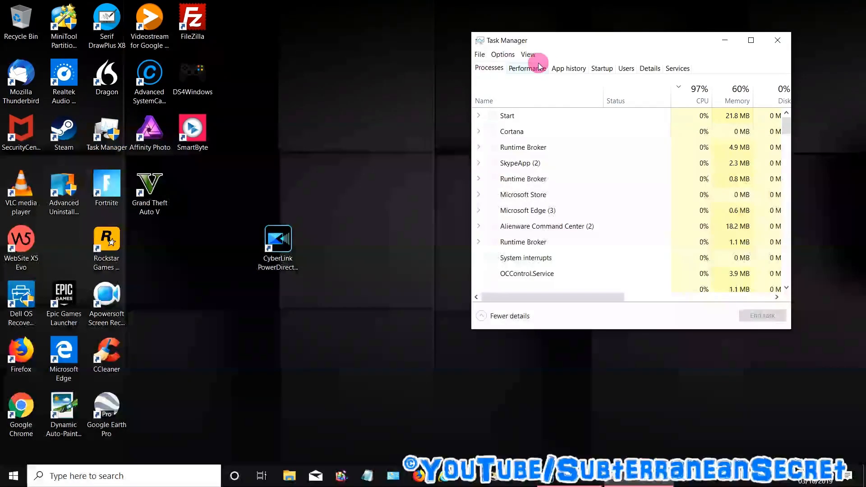
left_click(527, 68)
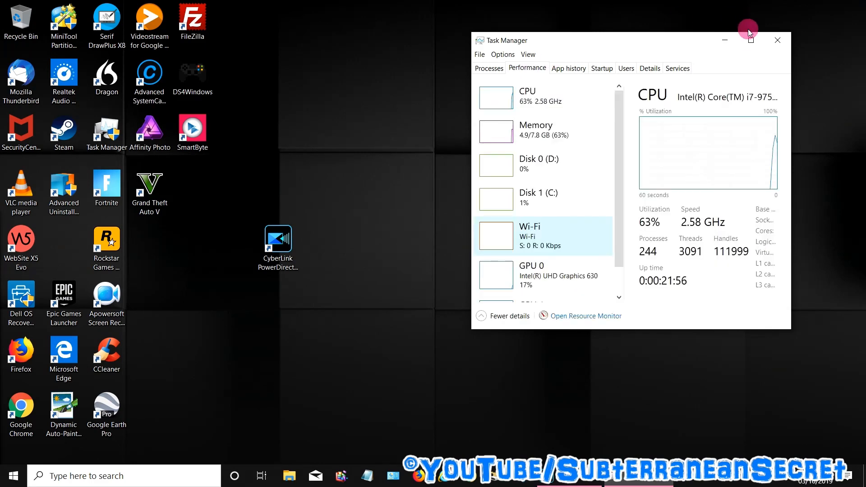
left_click(750, 40)
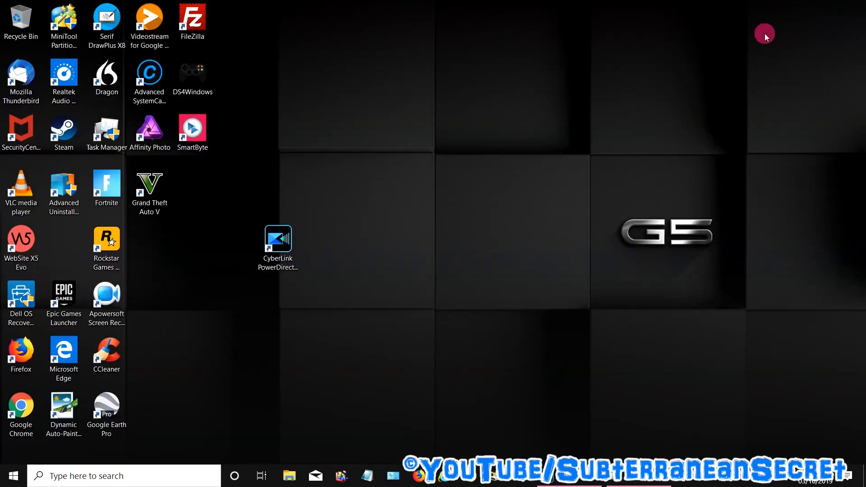
Step: Relaunch PowerDirector without saving, place Skateboard.mp4 on video track 1, and play it
double_click(278, 242)
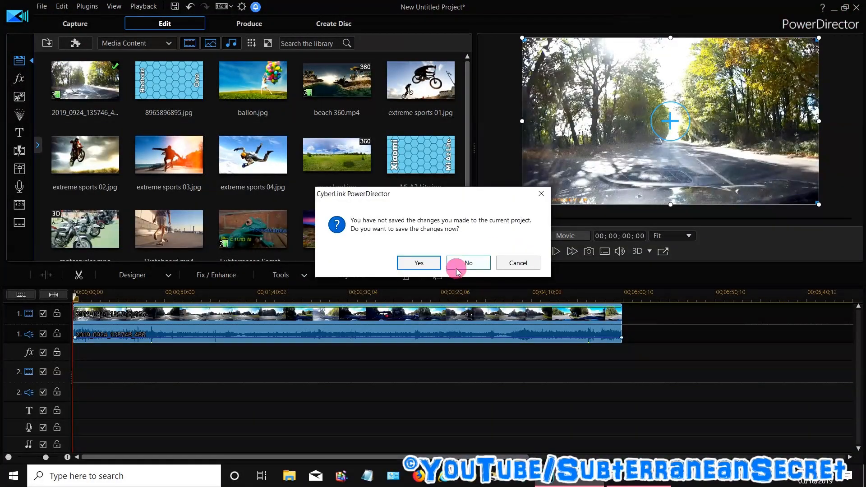
left_click(468, 263)
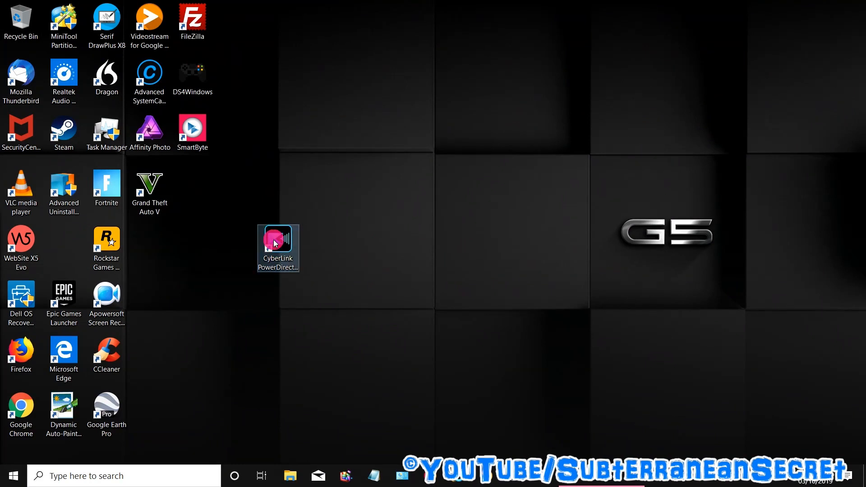
left_click(278, 247)
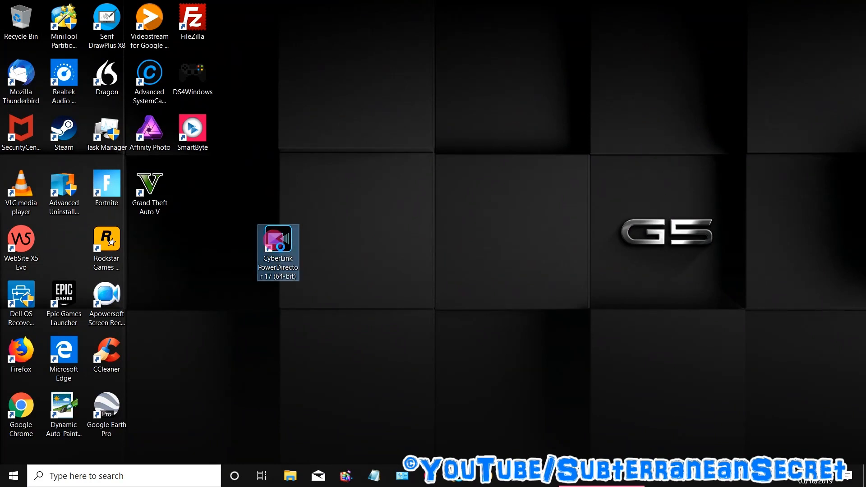
double_click(278, 252)
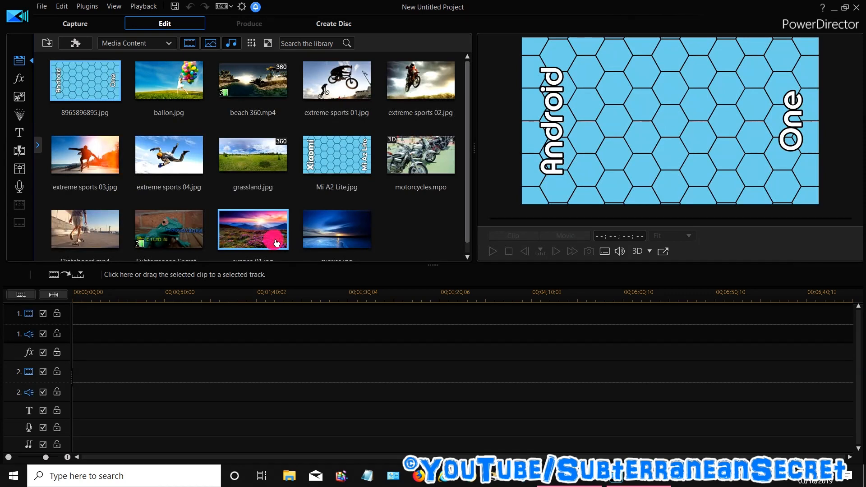
mouse_move(290, 200)
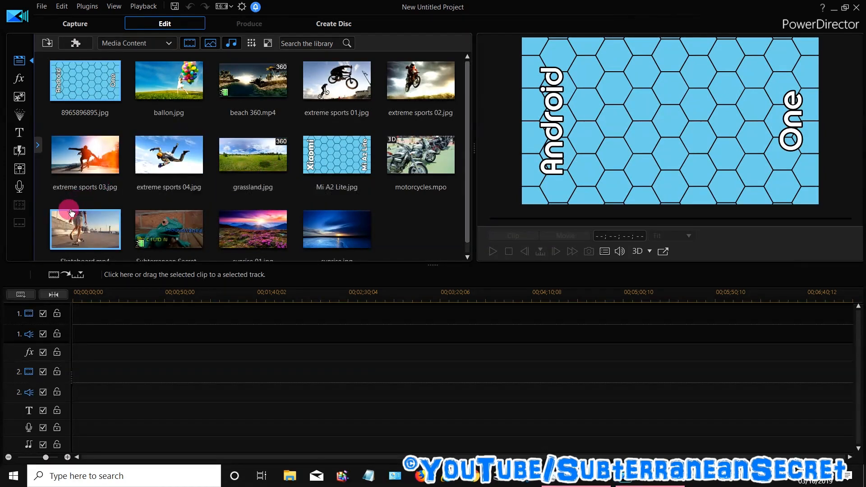
left_click_drag(85, 229, 86, 317)
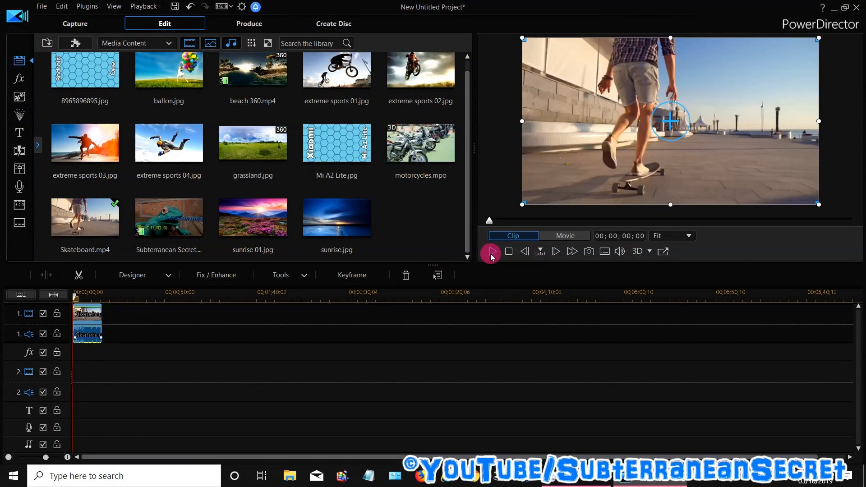
left_click(492, 251)
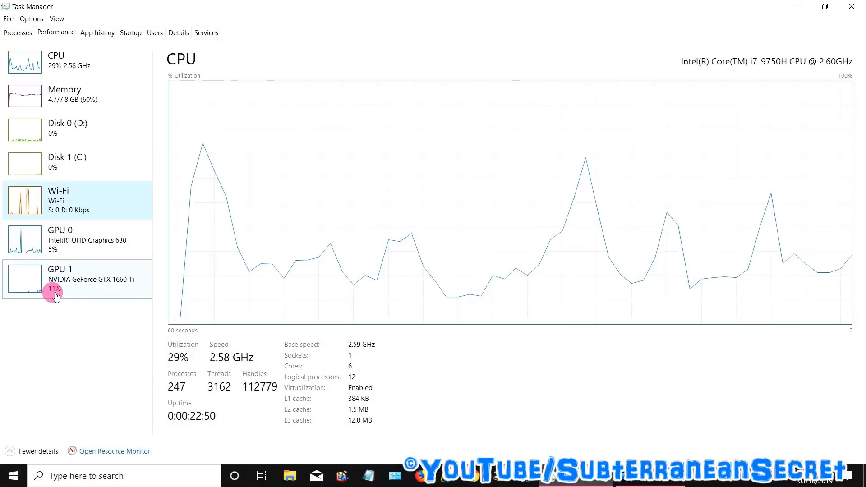
mouse_move(33, 293)
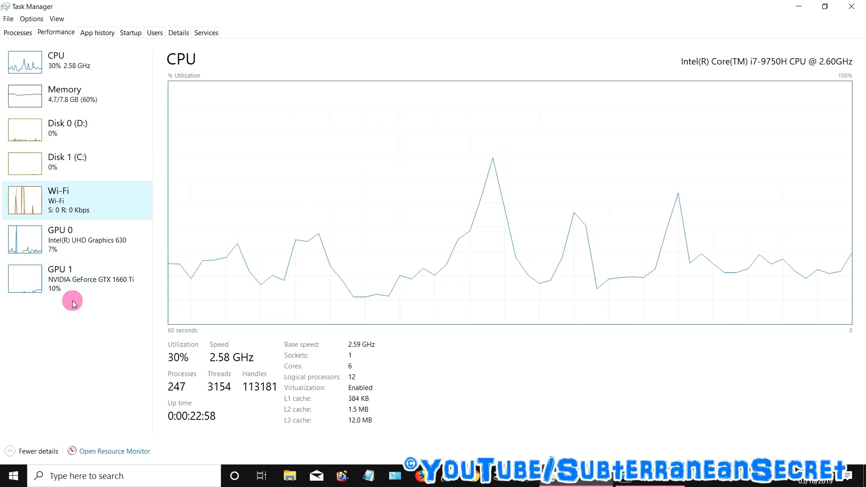
mouse_move(456, 122)
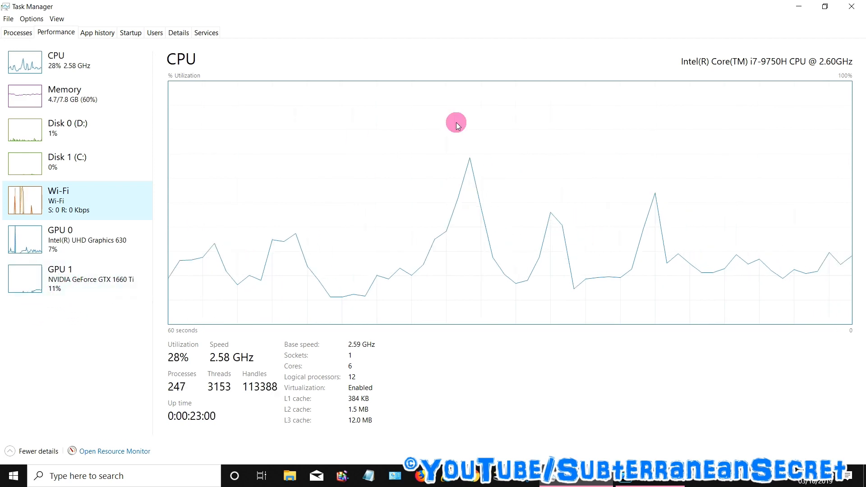